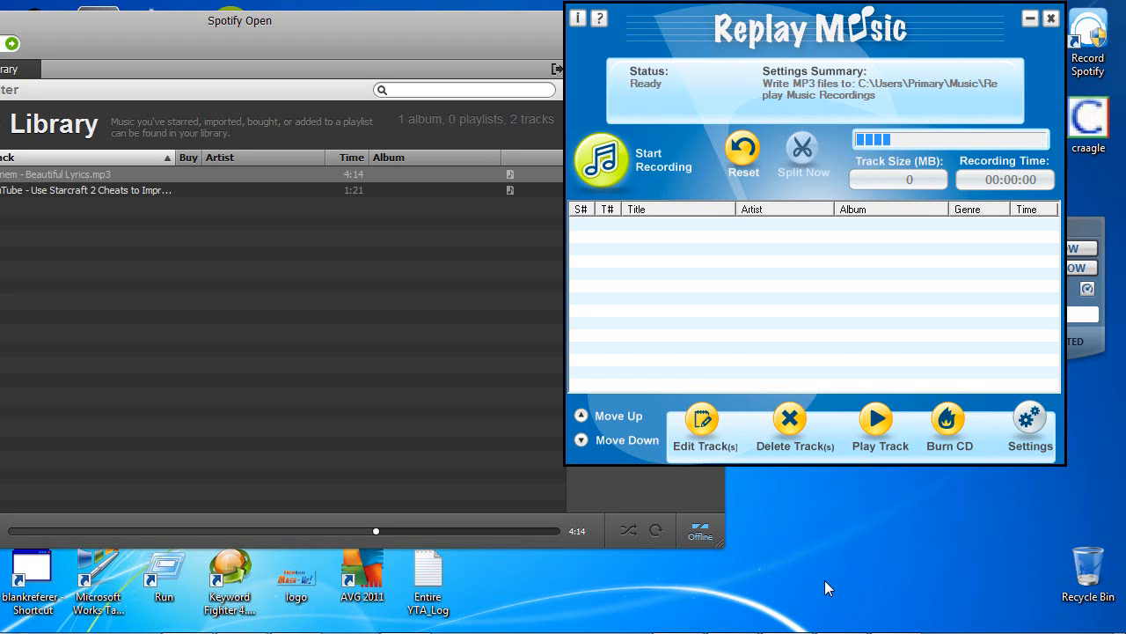
pyautogui.moveTo(637, 303)
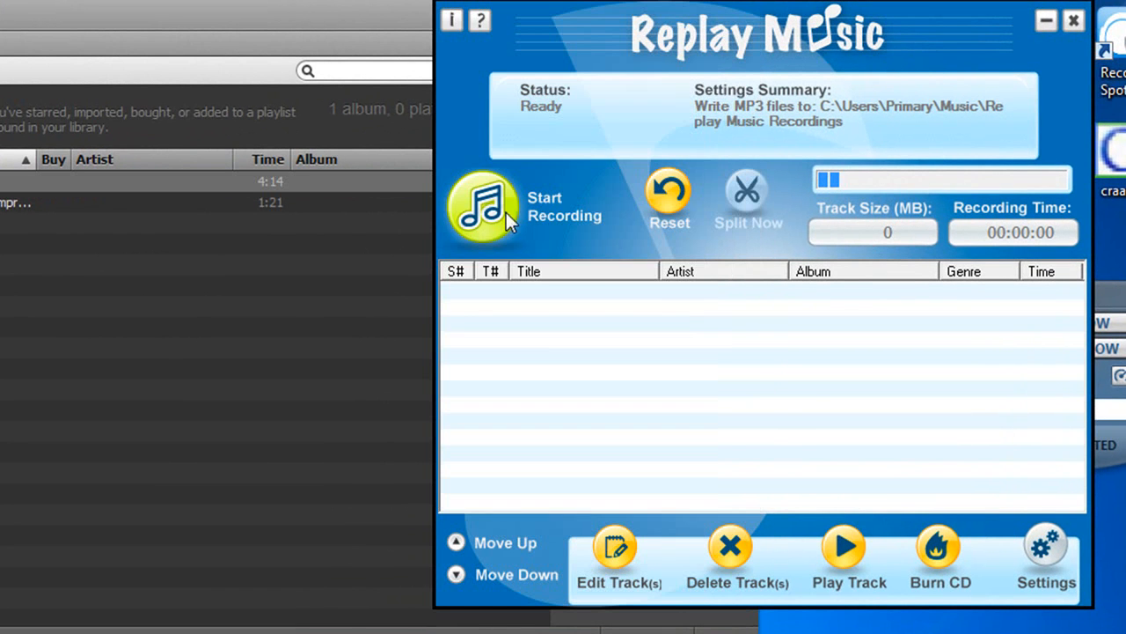
# Step: Start a recording session tagging tracks with artist 'eminem beautiful', always applied, output as MP3
pyautogui.click(482, 208)
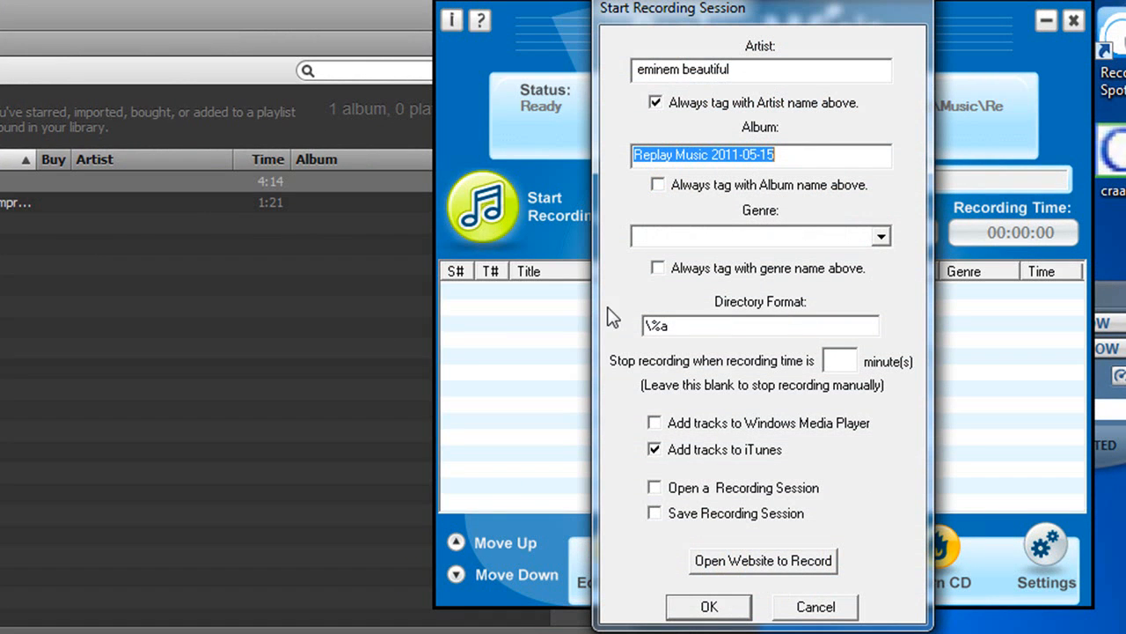
pyautogui.moveTo(115, 187)
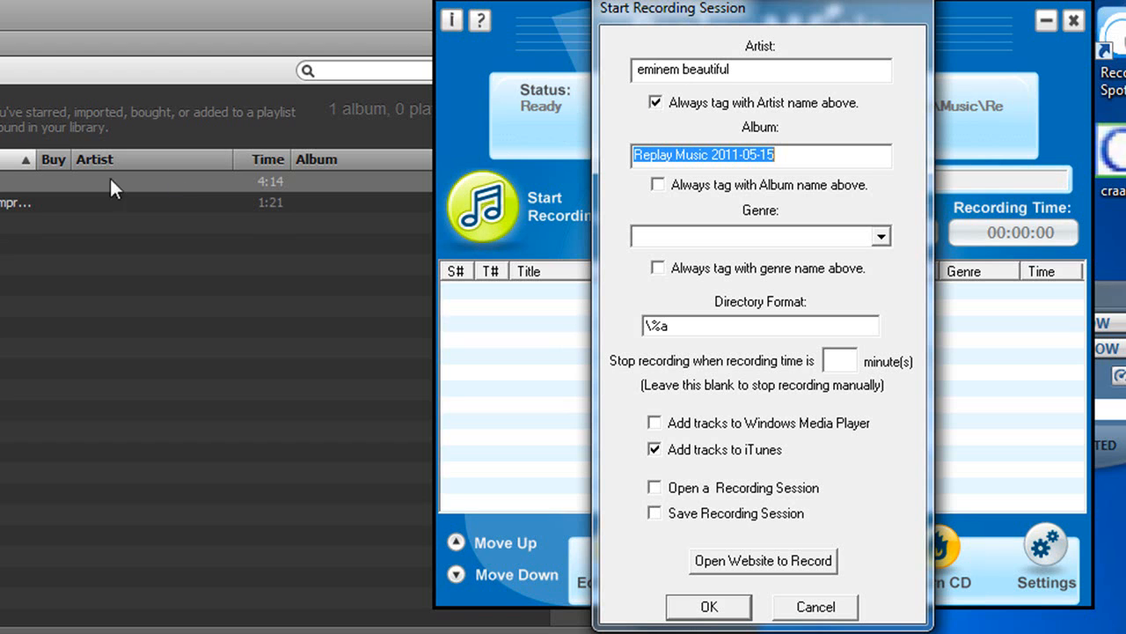
pyautogui.moveTo(509, 283)
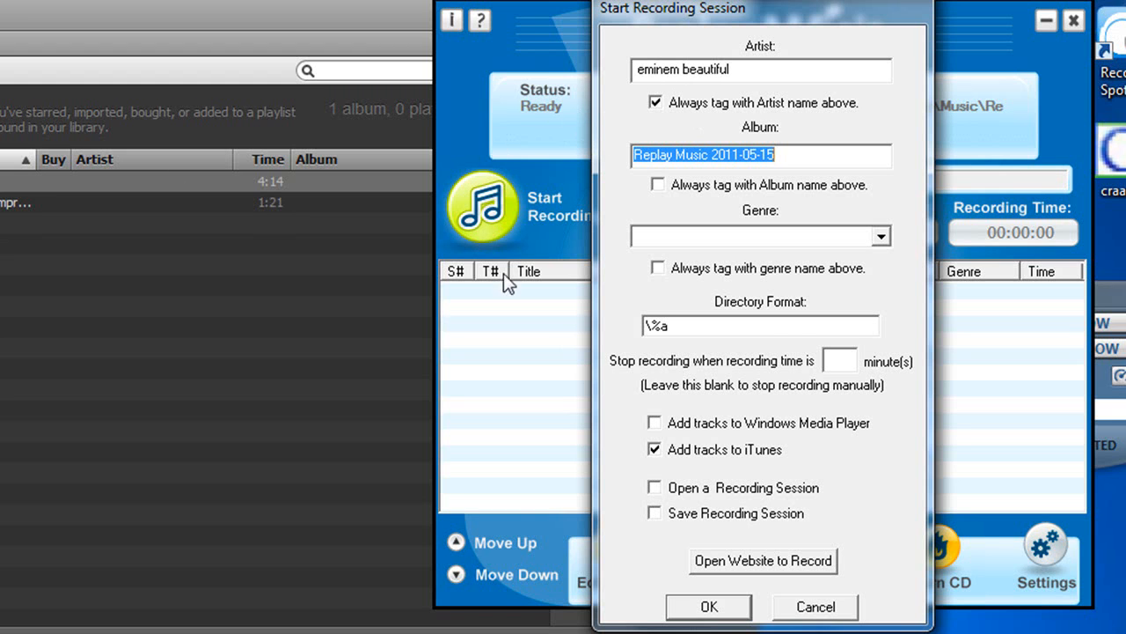
pyautogui.click(880, 235)
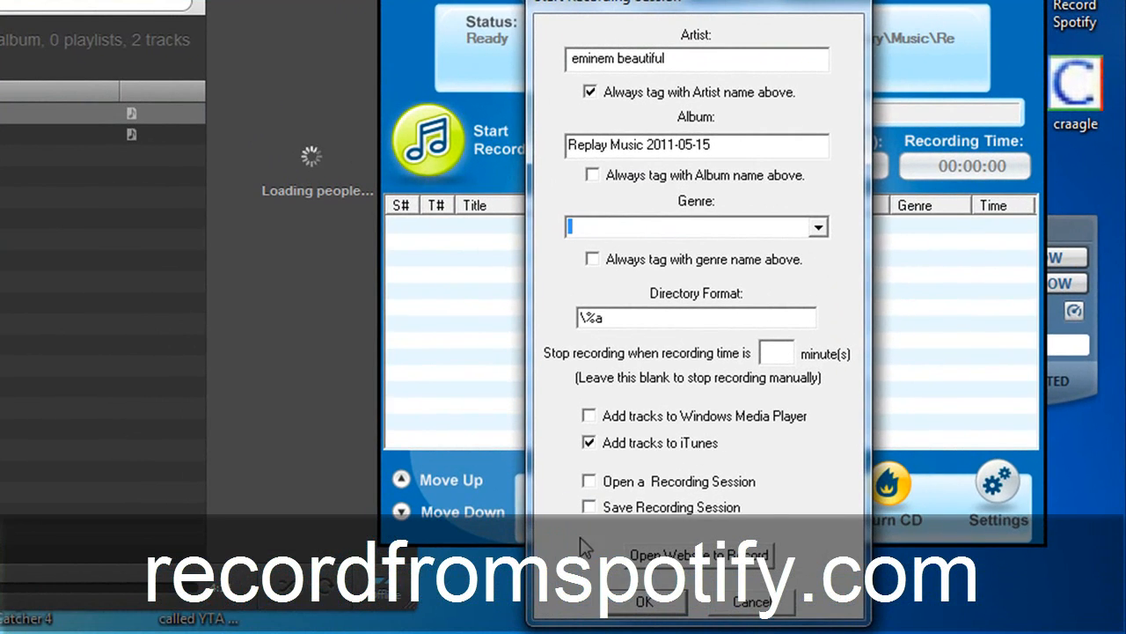
pyautogui.click(644, 602)
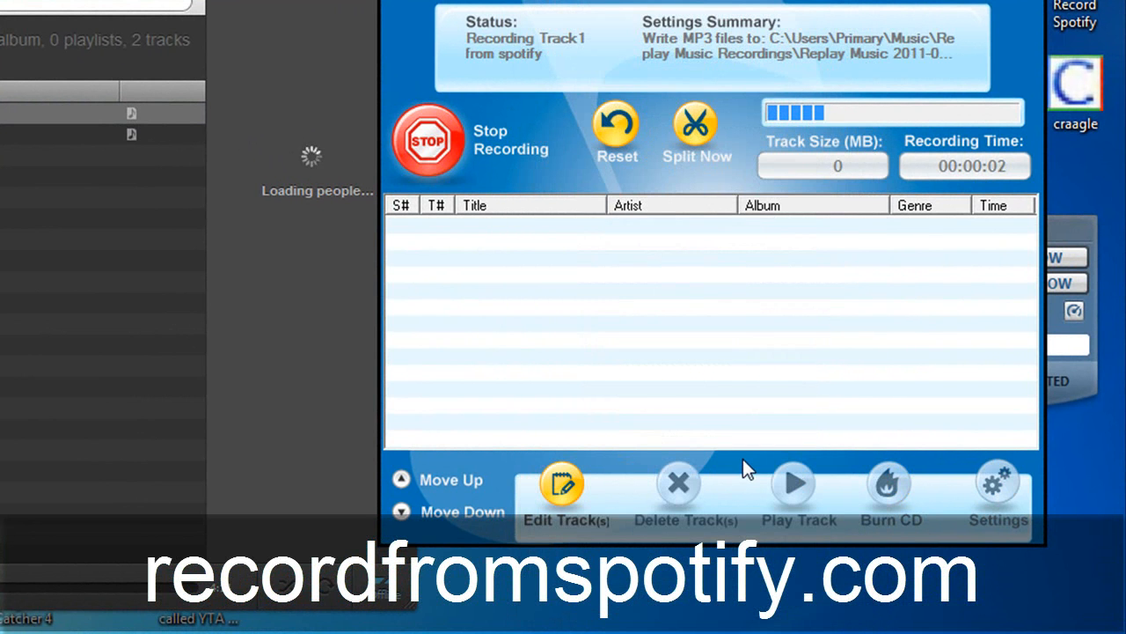
pyautogui.moveTo(808, 126)
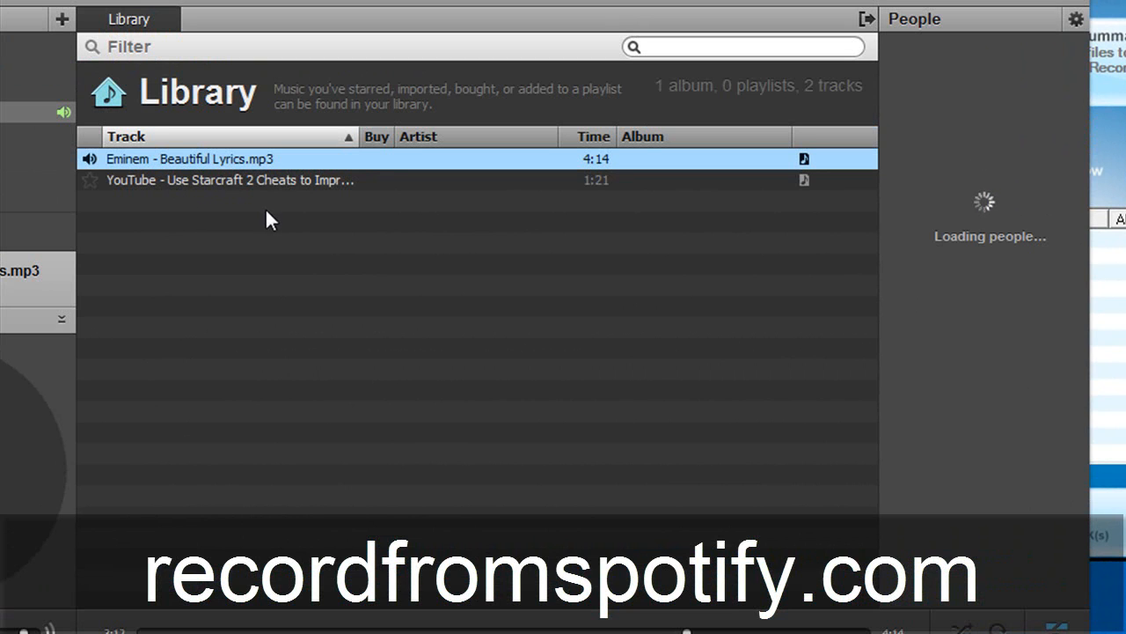
pyautogui.moveTo(796, 127)
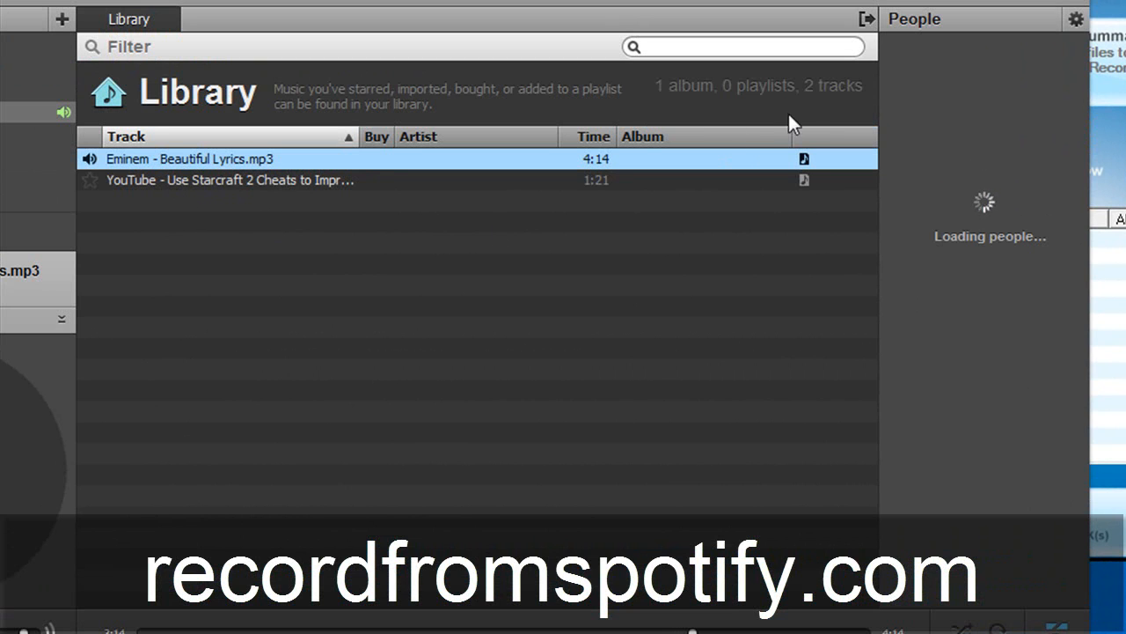
pyautogui.moveTo(194, 398)
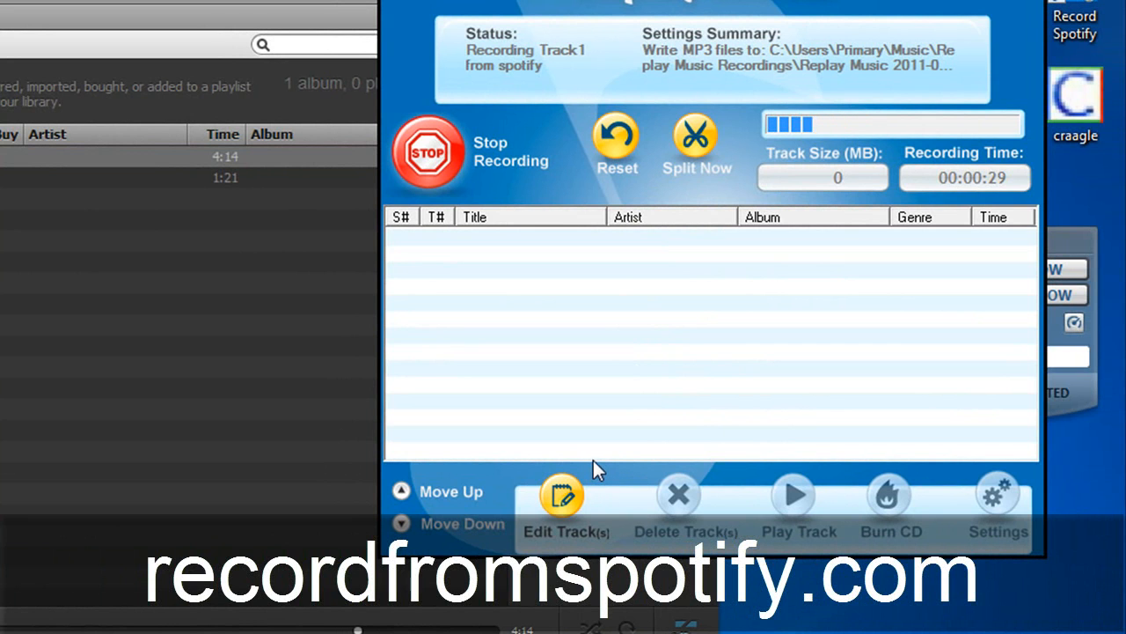
pyautogui.moveTo(566, 485)
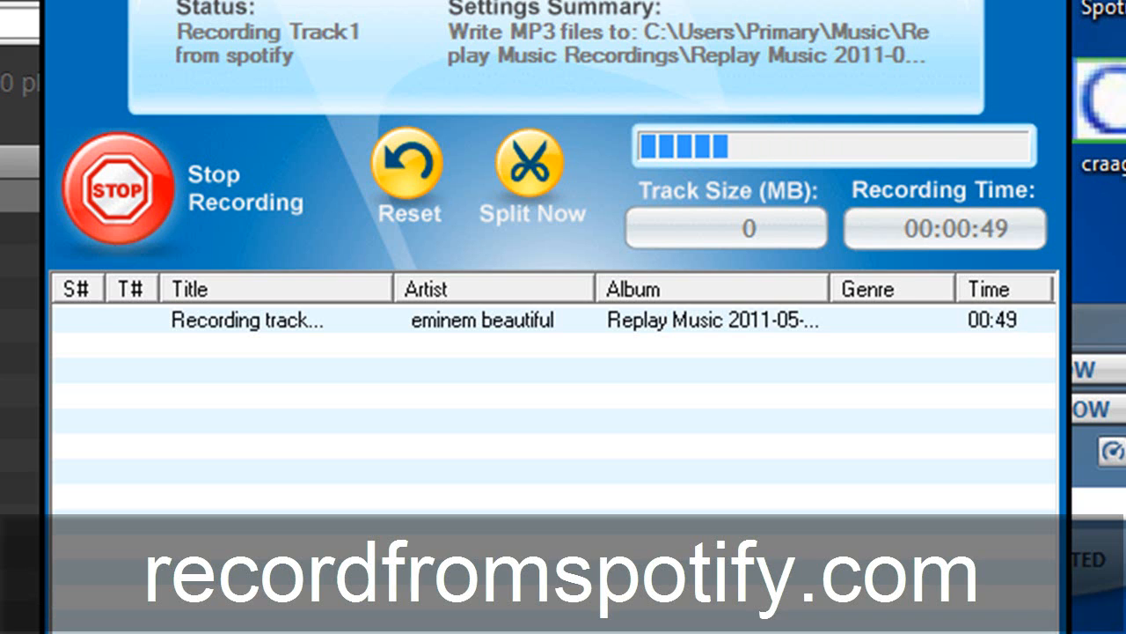
pyautogui.moveTo(317, 519)
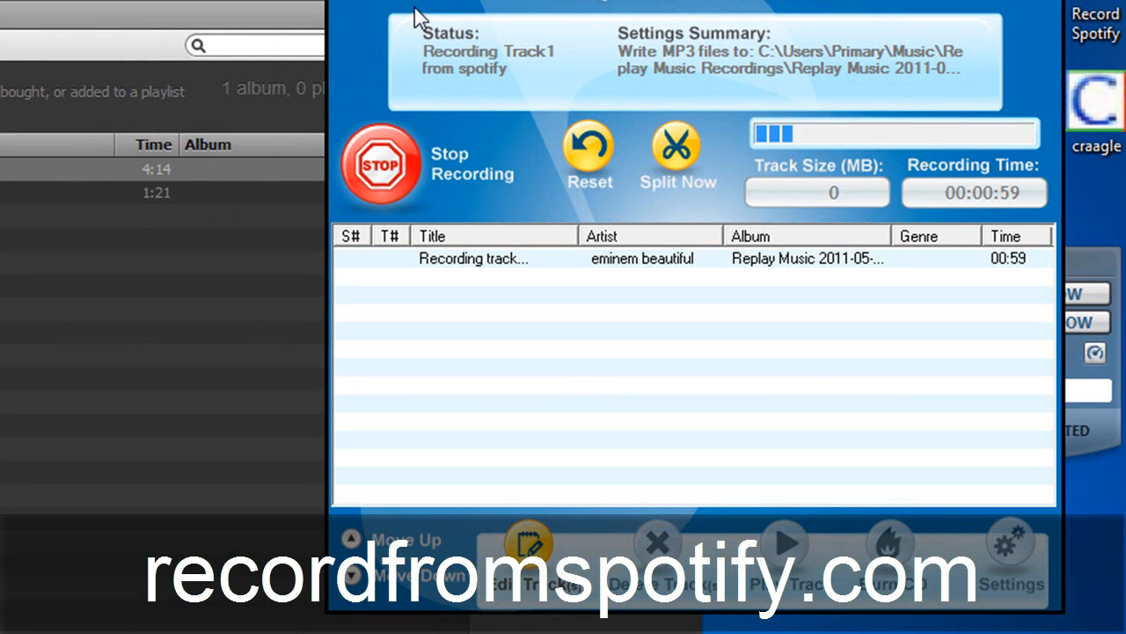
pyautogui.moveTo(401, 21)
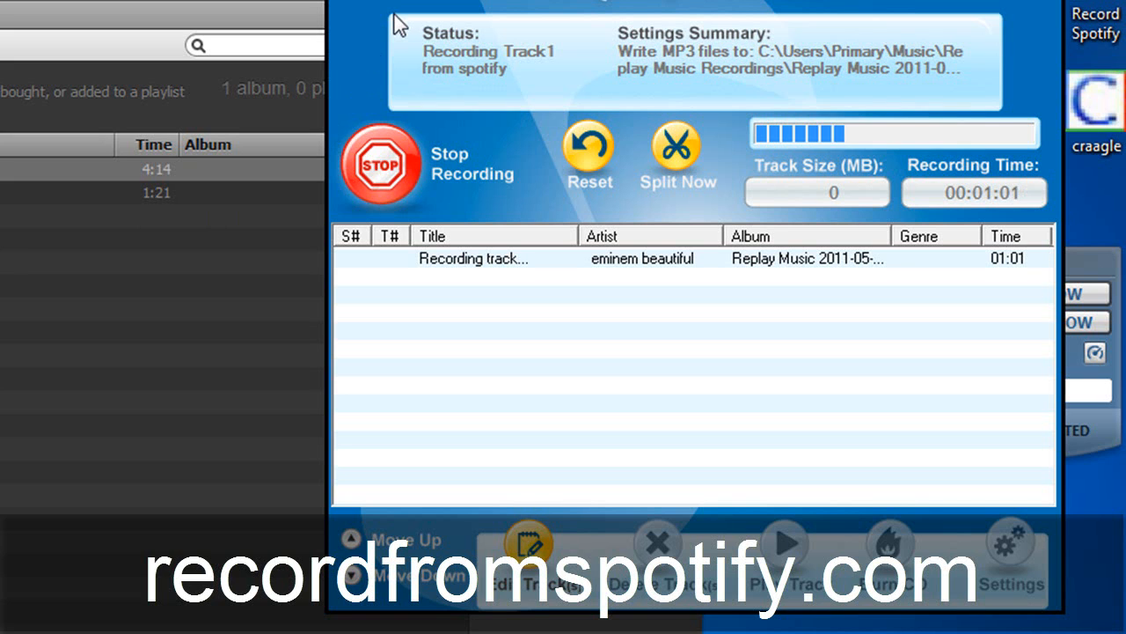